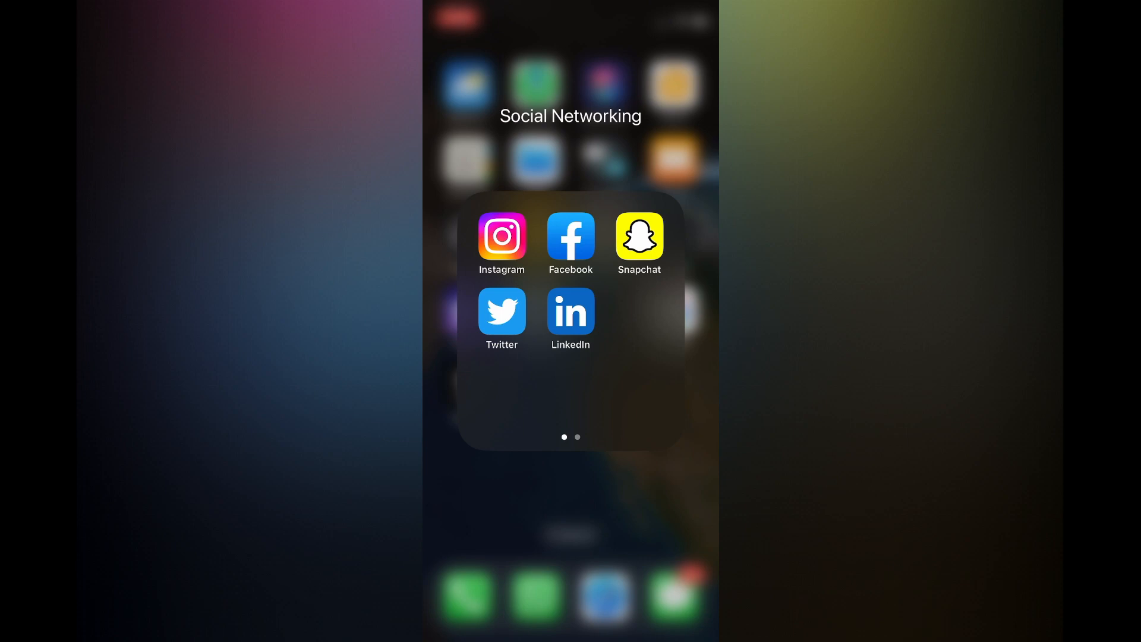
- Launch Twitter, open the reply's GIF picker, and begin searching GIFs for 'wo'
{"action": "left_click", "coordinate": [500, 311]}
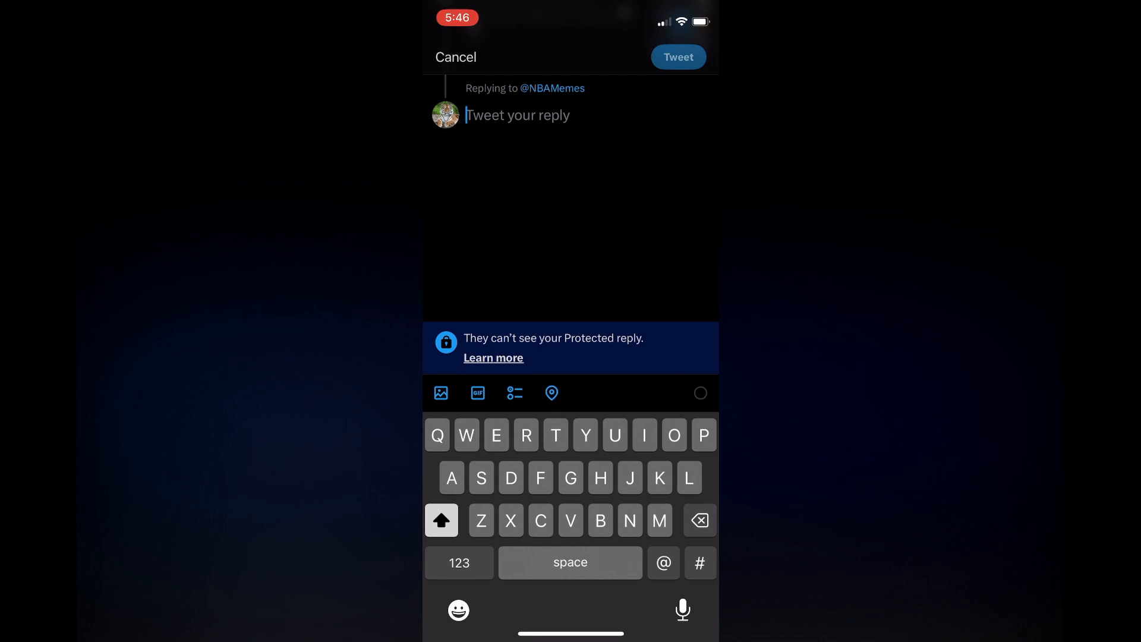
{"action": "left_click", "coordinate": [477, 393]}
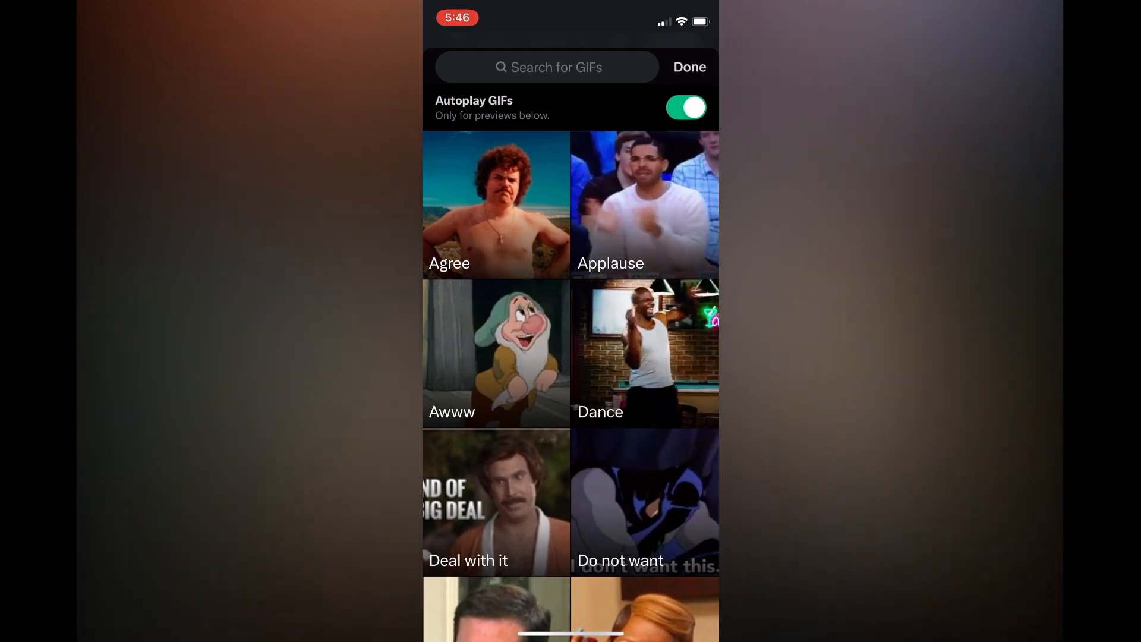
{"action": "left_click", "coordinate": [547, 67]}
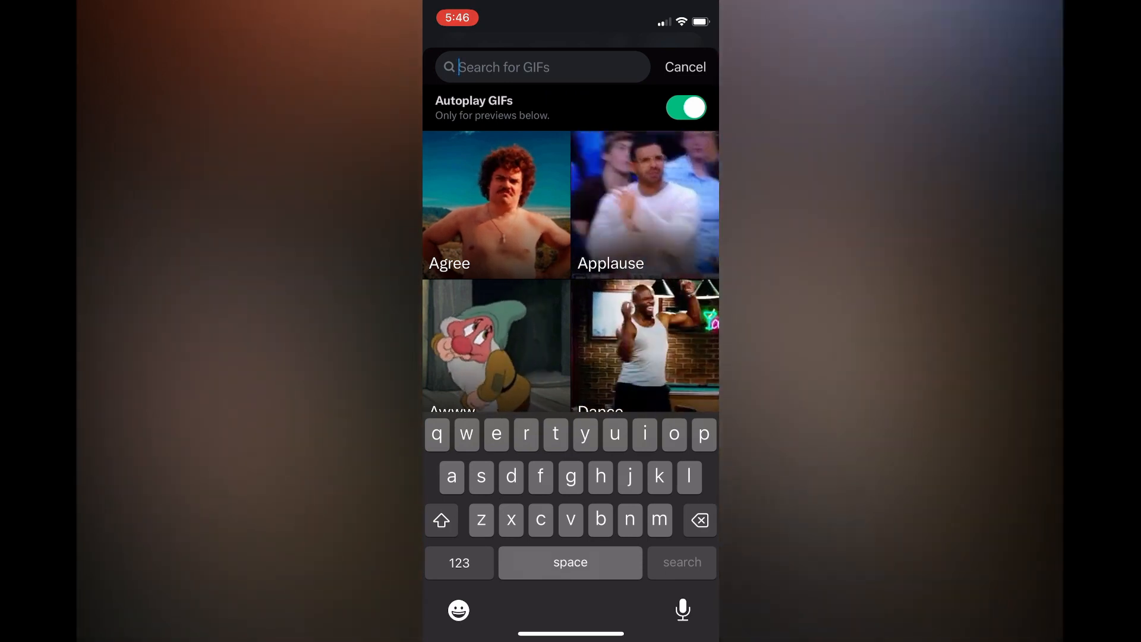
{"action": "type", "text": "wo"}
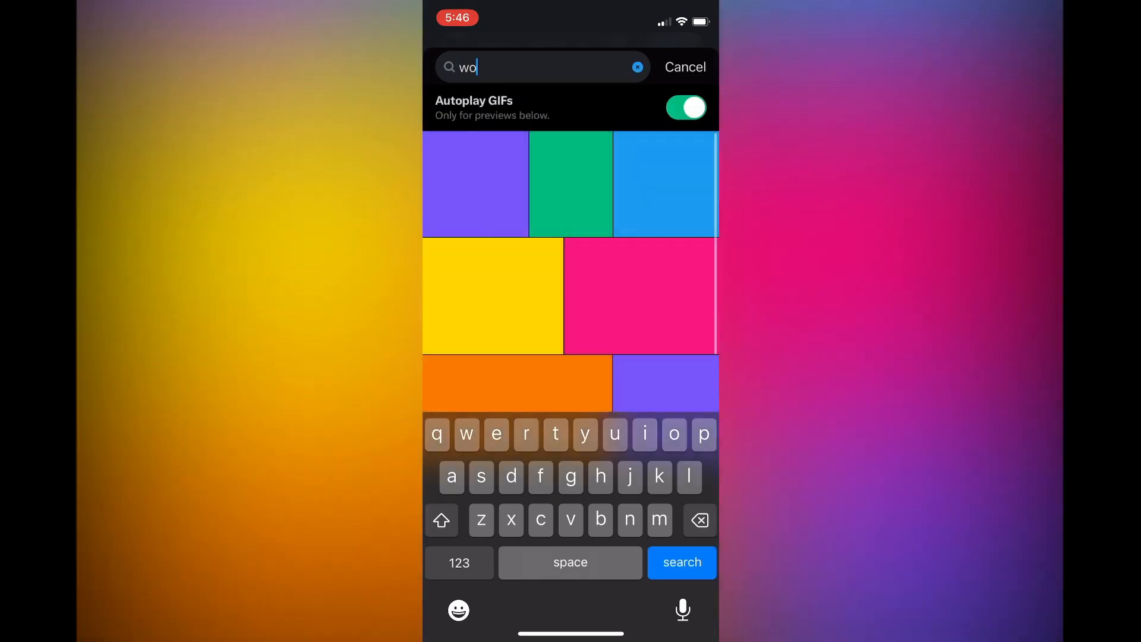